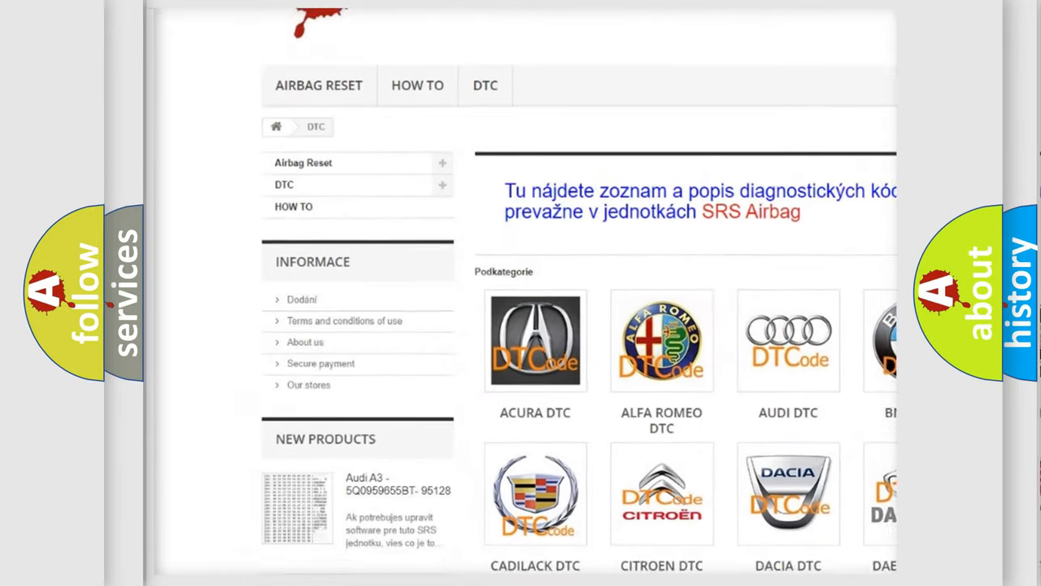
scroll("down", 3)
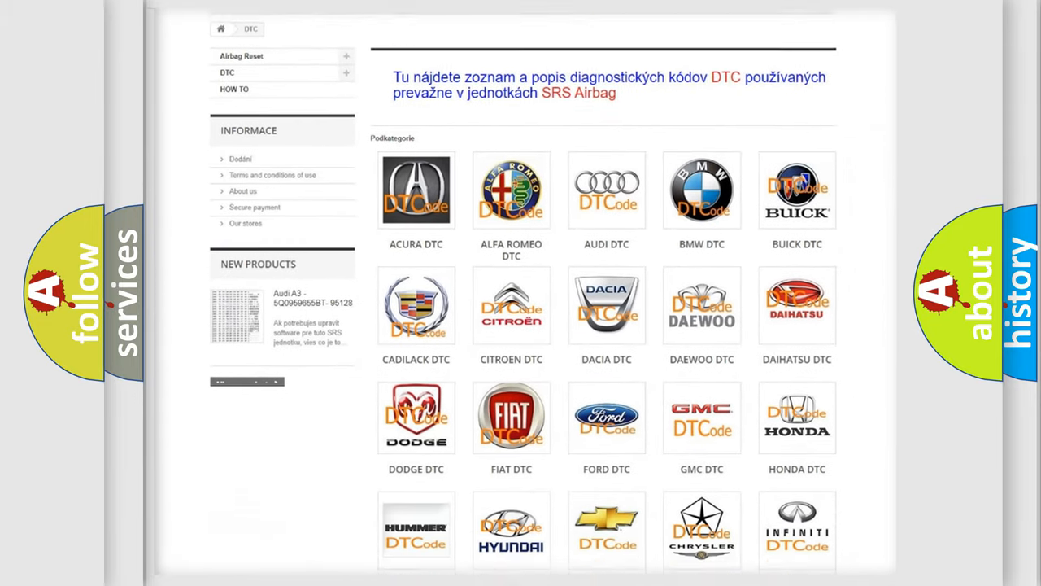
scroll("down", 3)
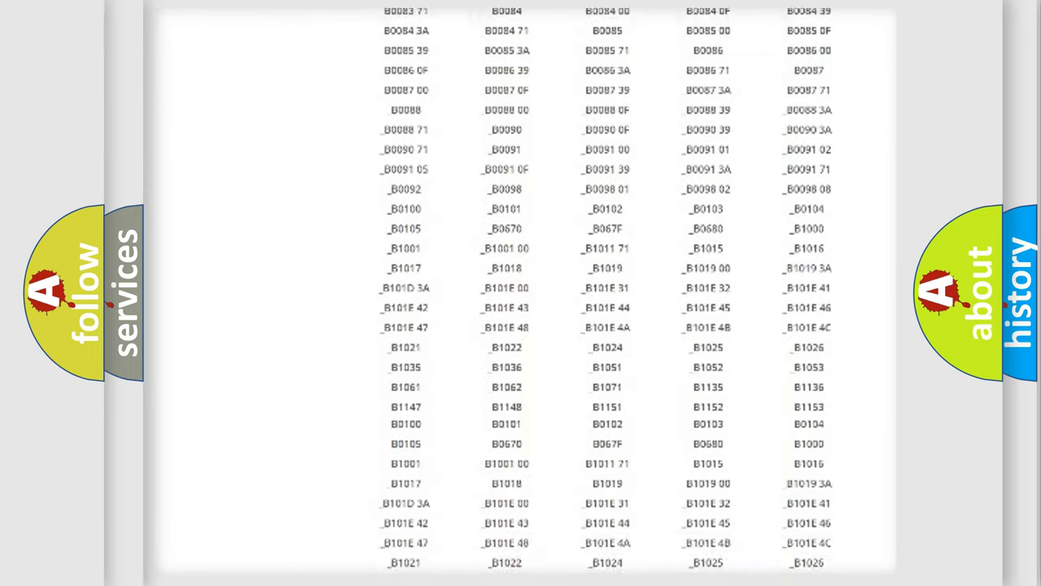
scroll("up", 3)
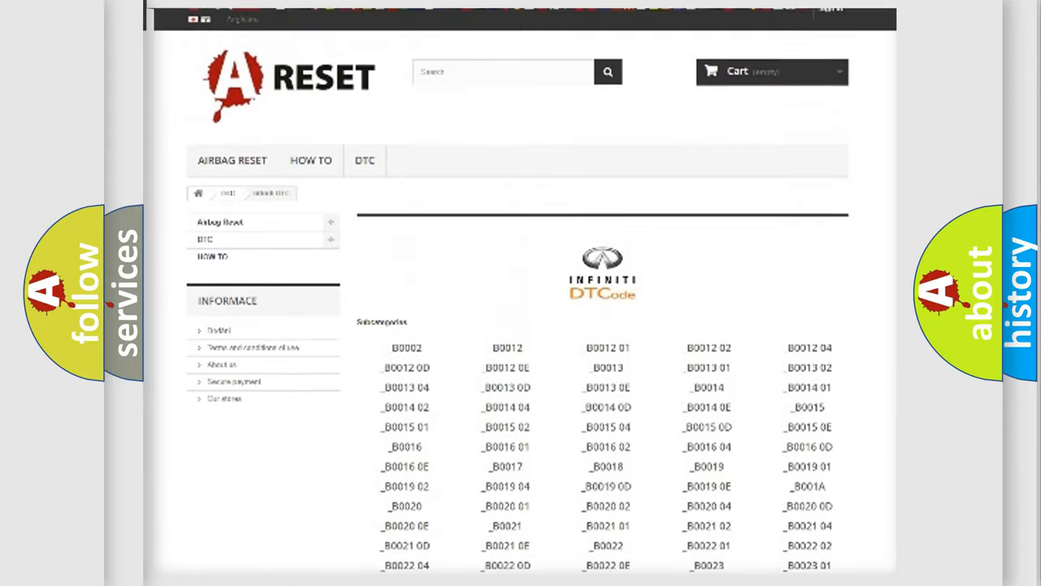